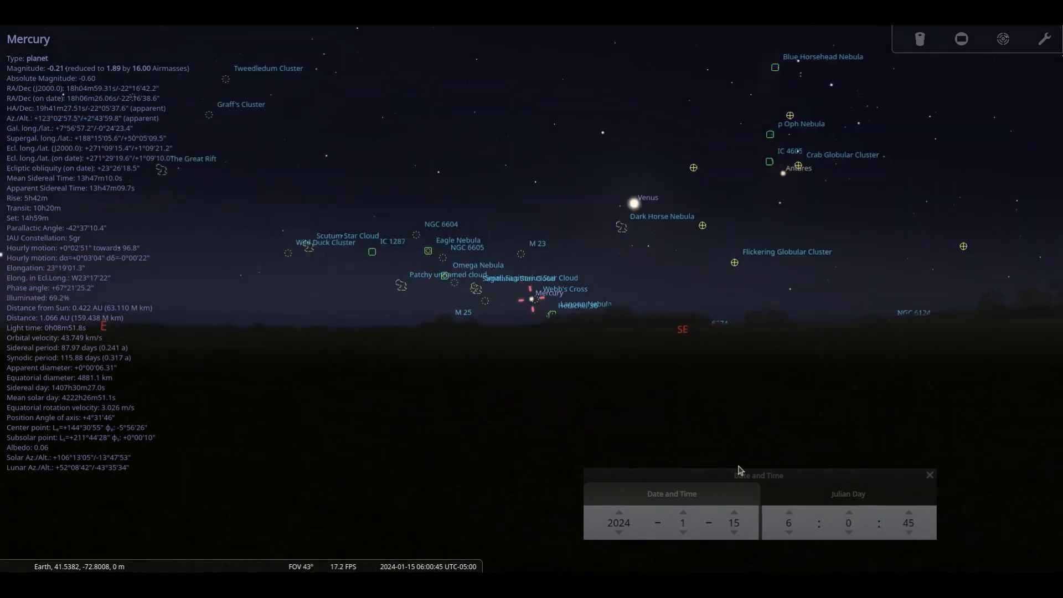
Step: Zoom in on Venus's disc and select the minutes field to set the time to 05:13
{"action": "scroll", "scroll_direction": "up", "scroll_amount": 3}
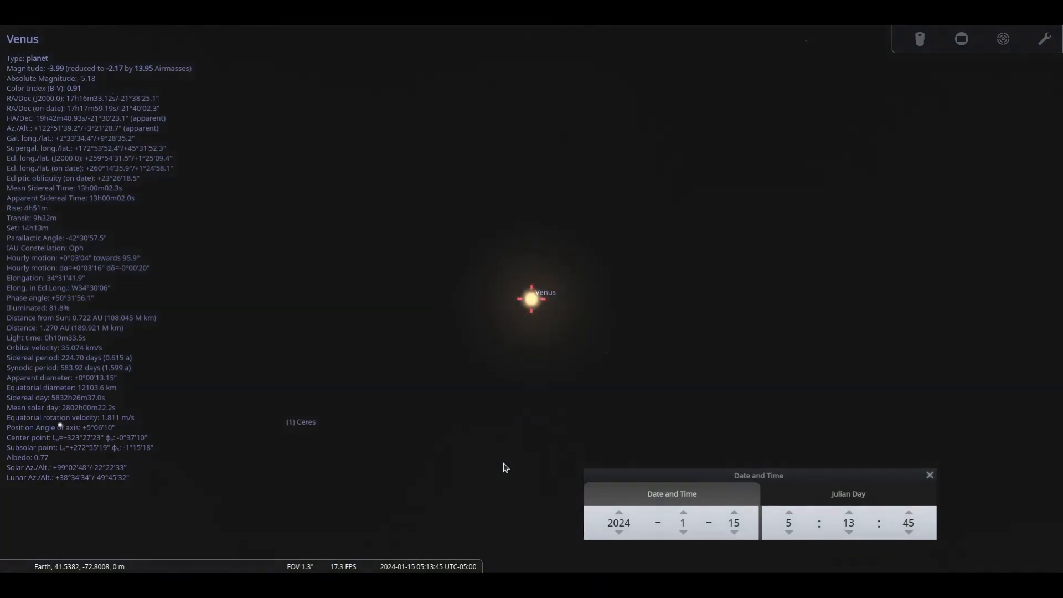
{"action": "scroll", "scroll_direction": "up", "scroll_amount": 3}
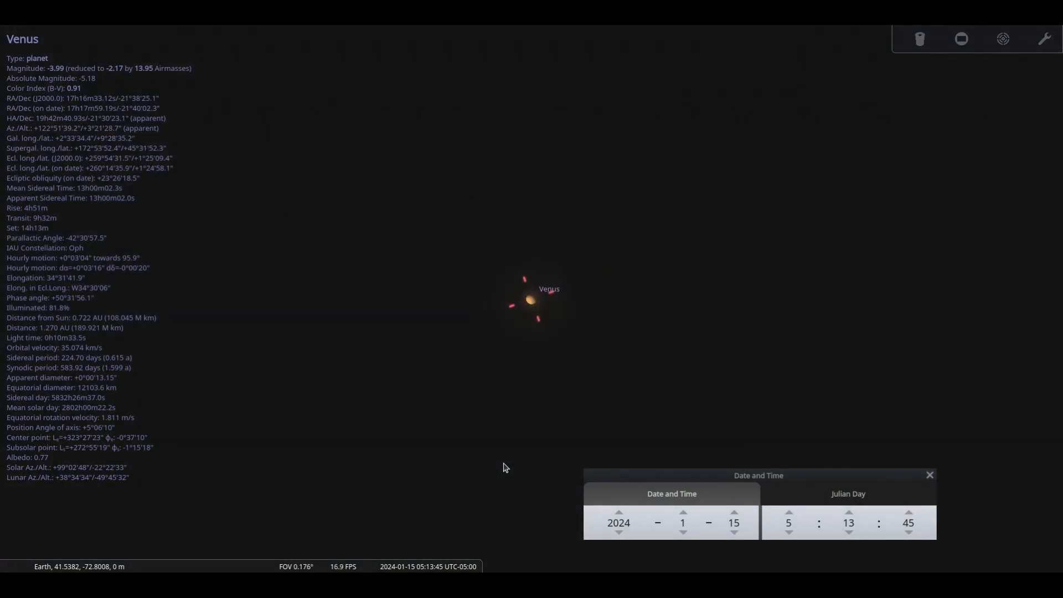
{"action": "scroll", "scroll_direction": "up", "scroll_amount": 3}
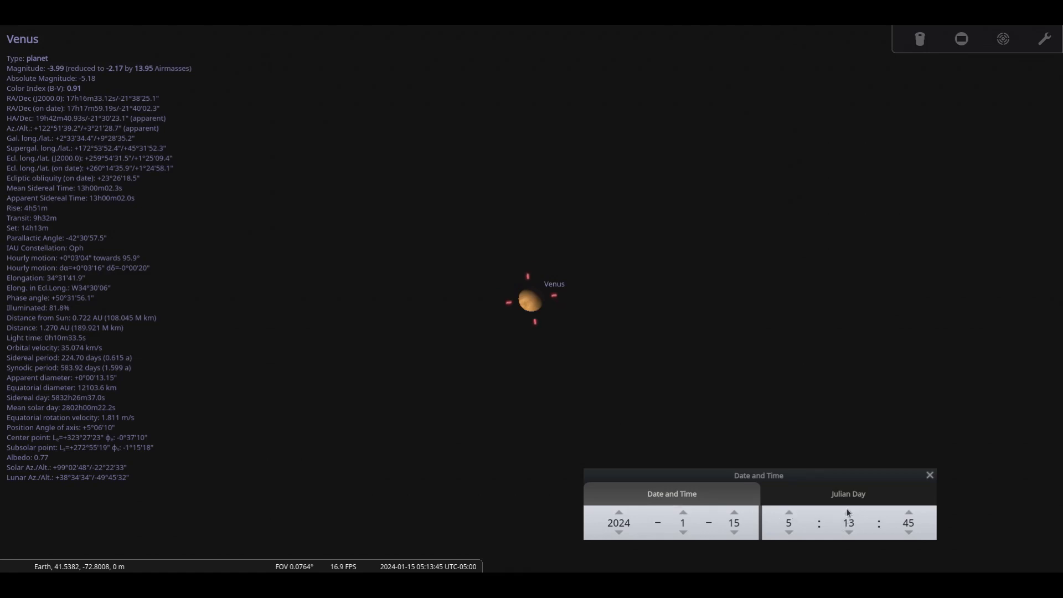
{"action": "left_click", "coordinate": [848, 513]}
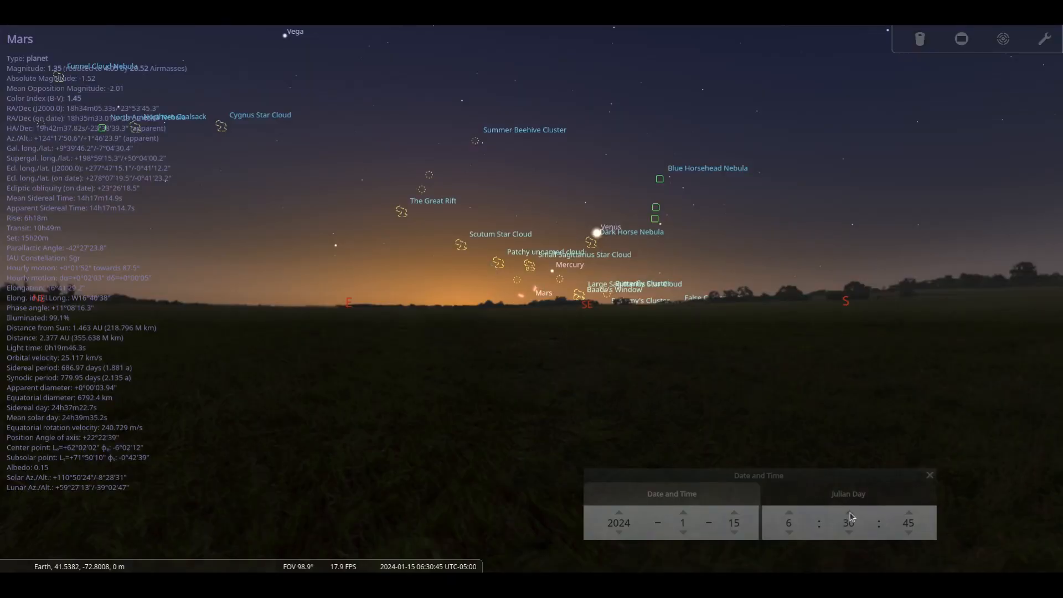
Step: Set the minutes to 44 for 06:44 on 15 January and zoom in on Mars
{"action": "left_click", "coordinate": [848, 513]}
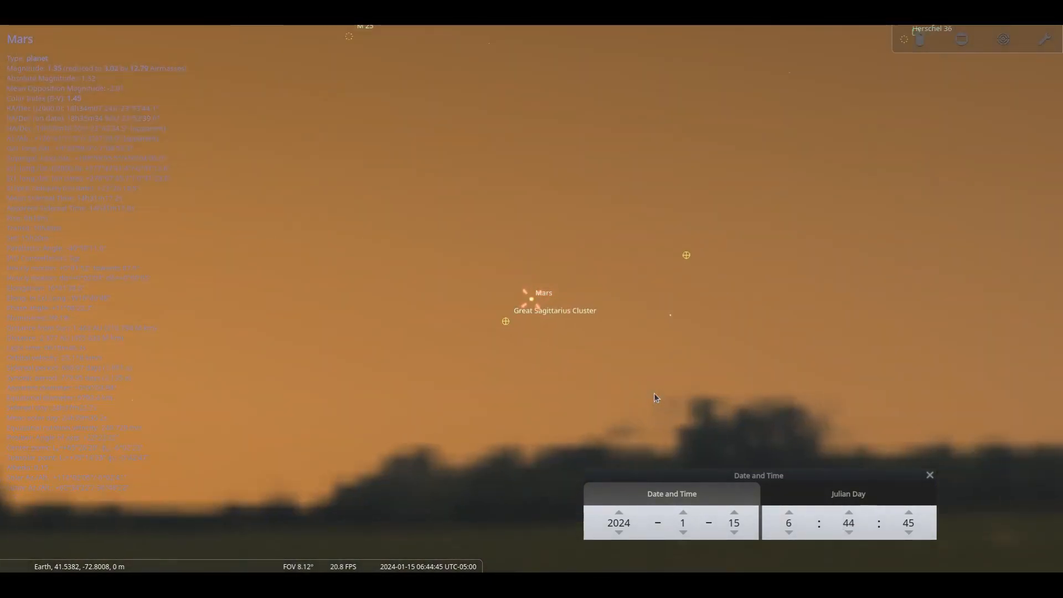
{"action": "scroll", "scroll_direction": "up", "scroll_amount": 3}
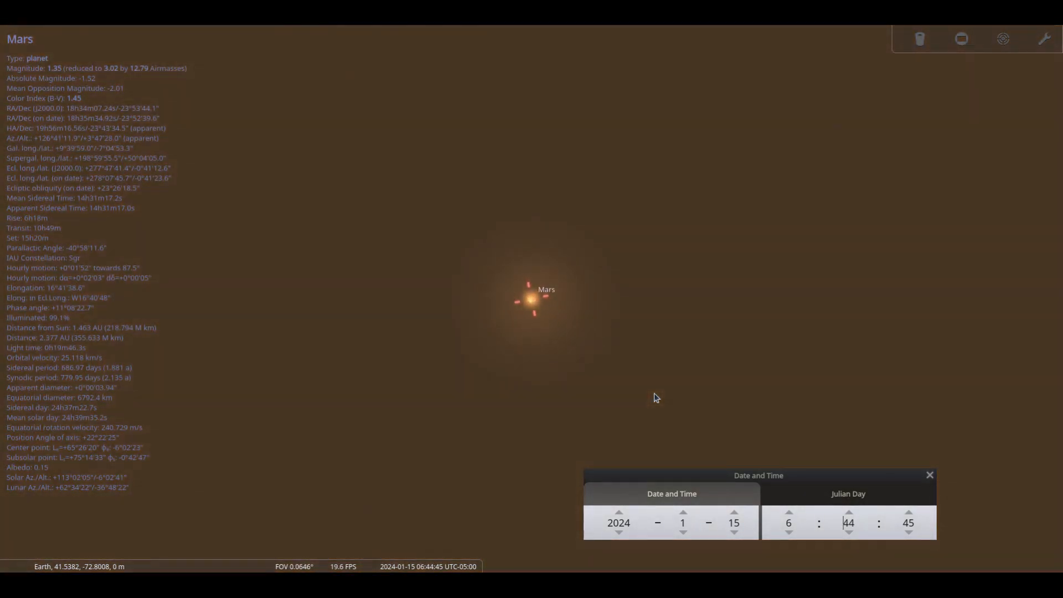
{"action": "mouse_move", "coordinate": [850, 517]}
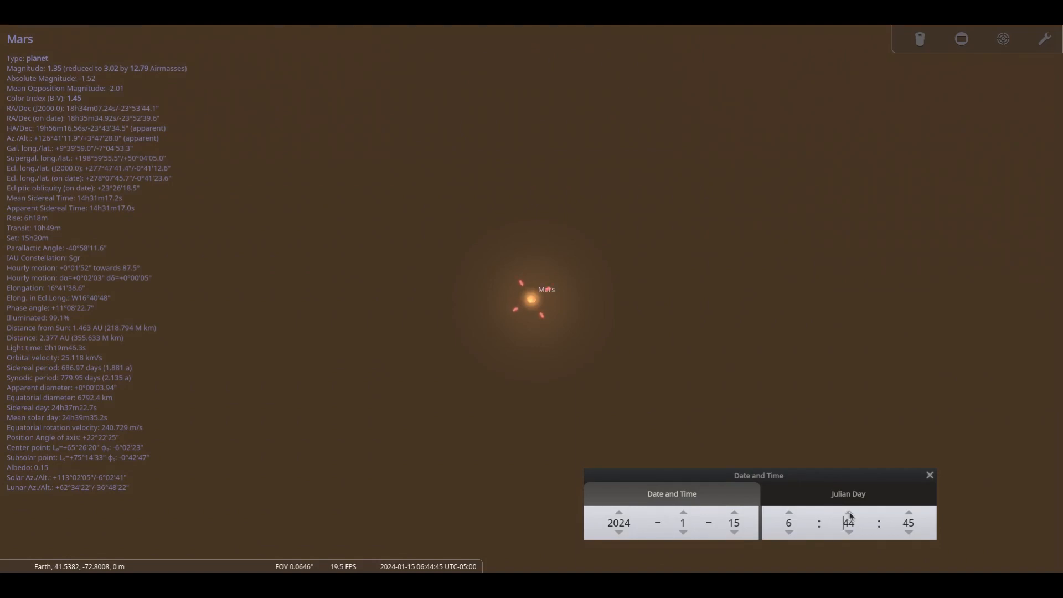
{"action": "left_click", "coordinate": [848, 512]}
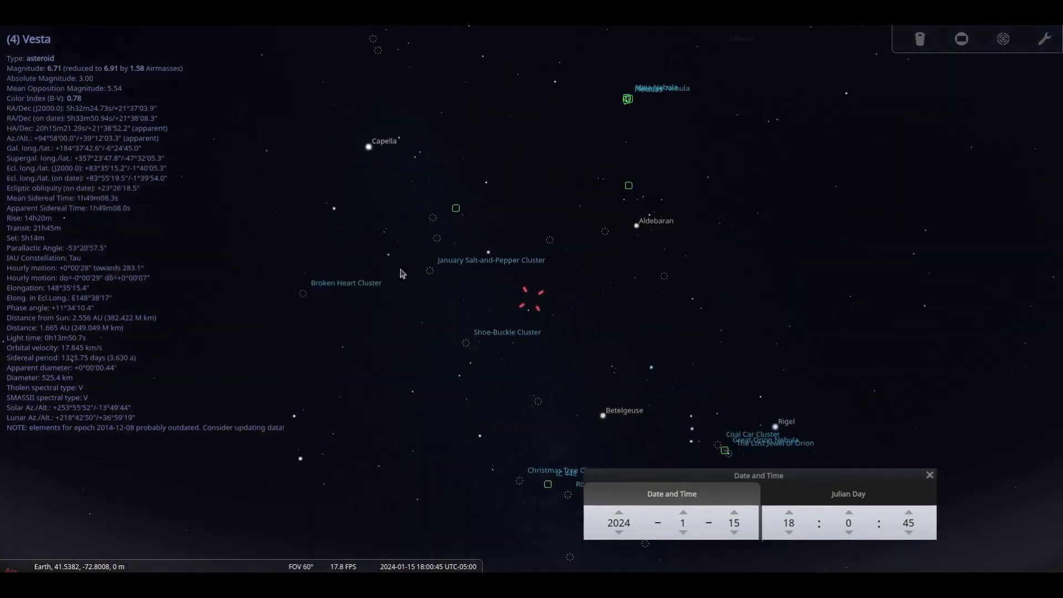
Step: Zoom in on asteroid (4) Vesta and step the hour up to 20:00
{"action": "scroll", "scroll_direction": "up", "scroll_amount": 3}
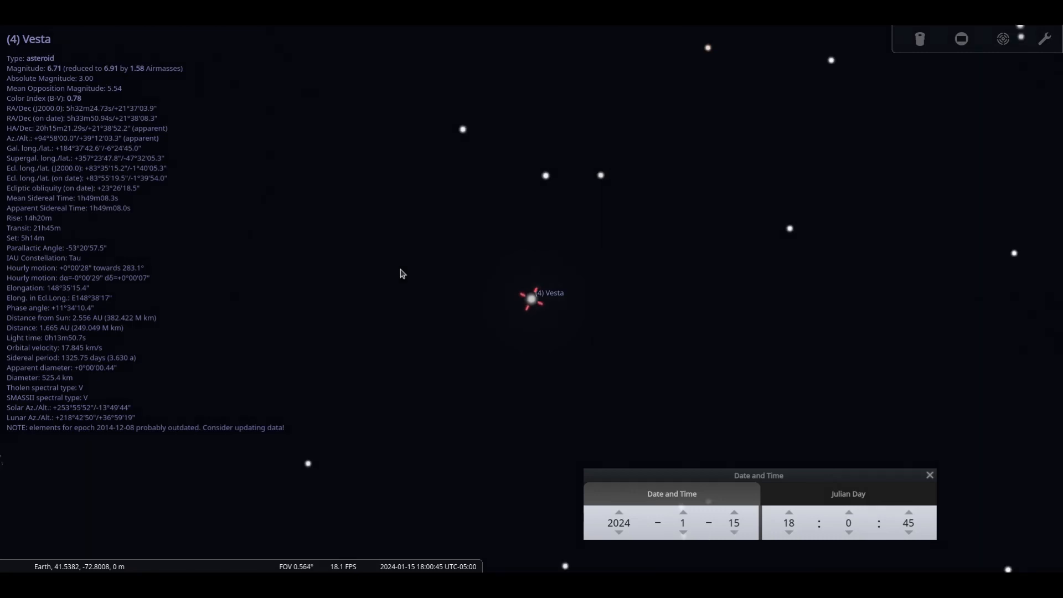
{"action": "scroll", "scroll_direction": "down", "scroll_amount": 3}
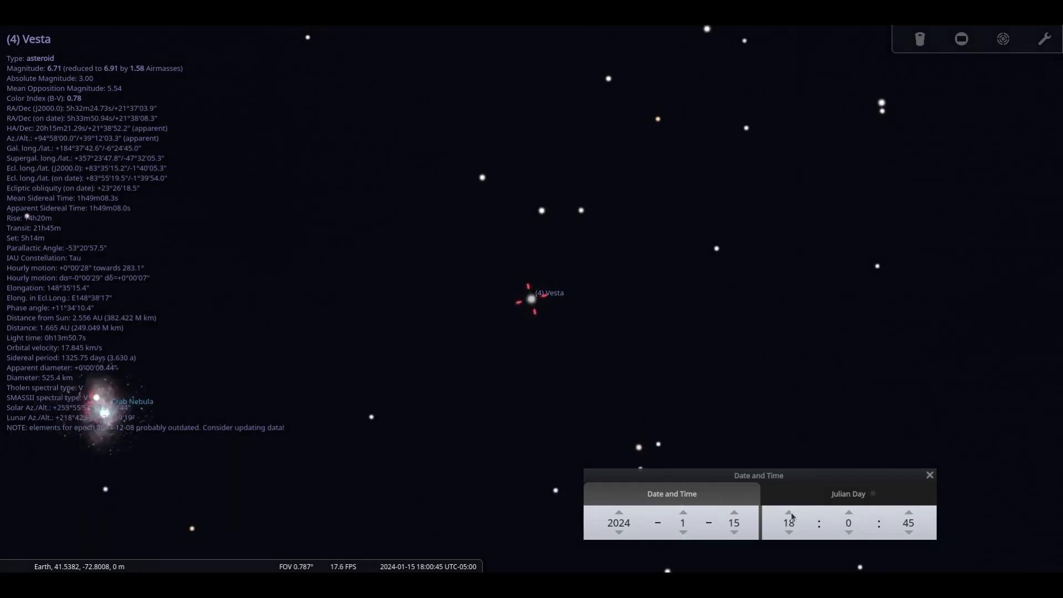
{"action": "left_click", "coordinate": [788, 514]}
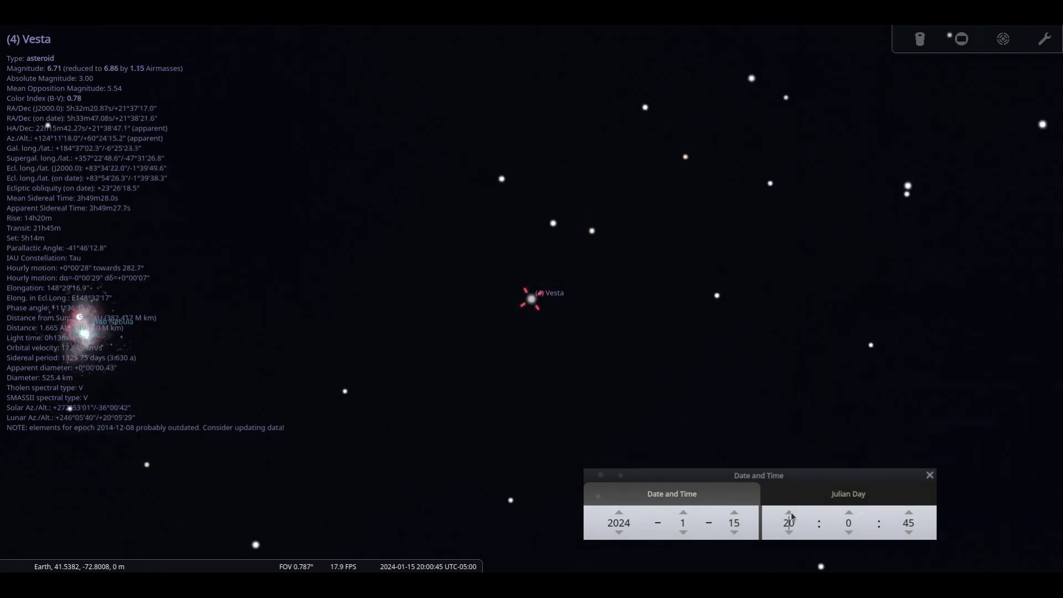
{"action": "left_click", "coordinate": [788, 514]}
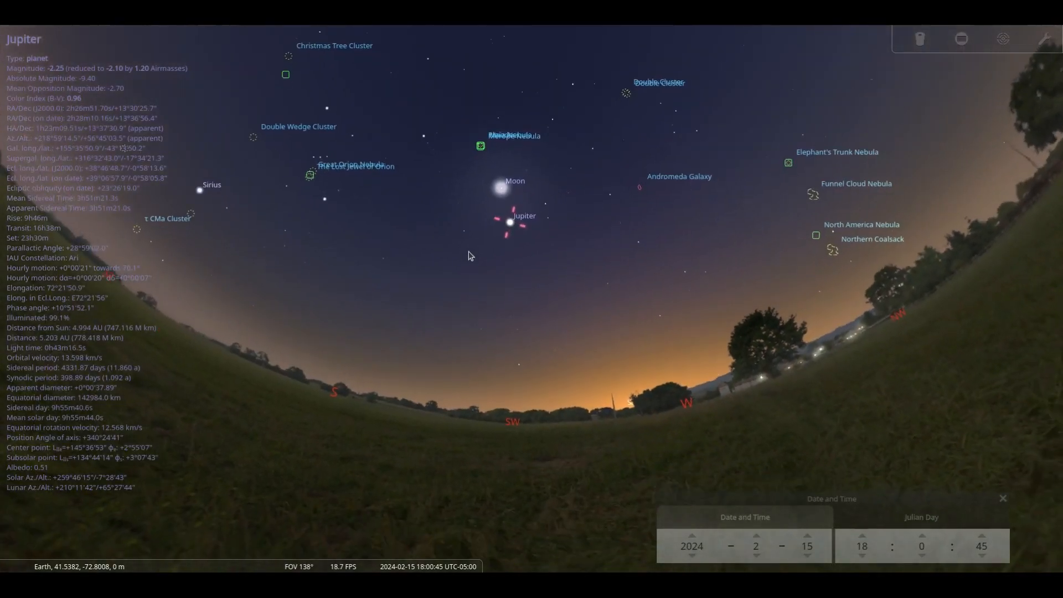
Step: Scroll-zoom into Jupiter's banded disc until Io, Europa, Ganymede and Callisto are labelled
{"action": "scroll", "scroll_direction": "up", "scroll_amount": 3}
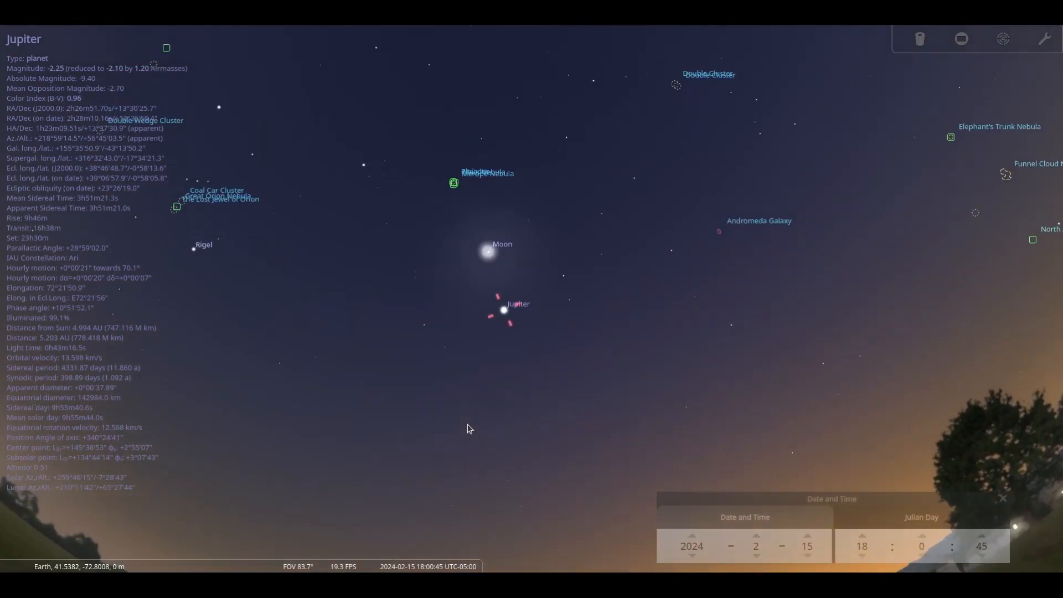
{"action": "scroll", "scroll_direction": "up", "scroll_amount": 3}
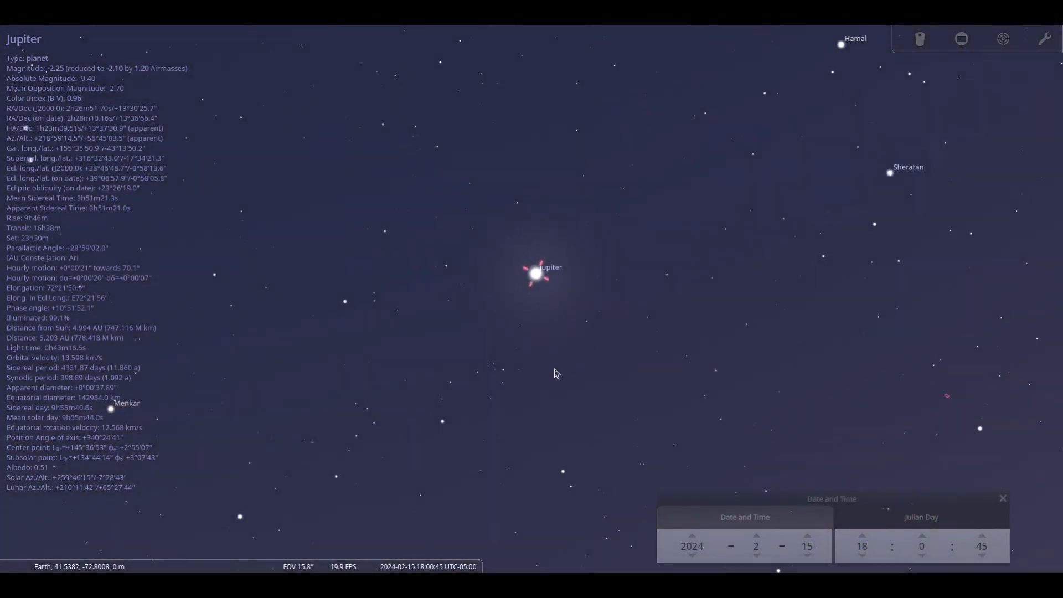
{"action": "scroll", "scroll_direction": "up", "scroll_amount": 3}
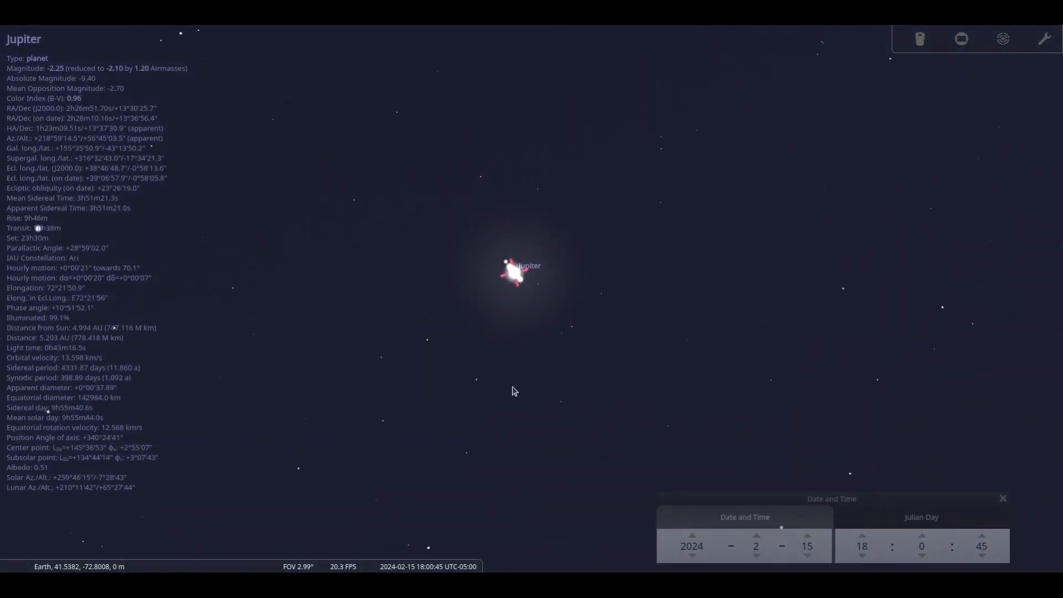
{"action": "scroll", "scroll_direction": "up", "scroll_amount": 3}
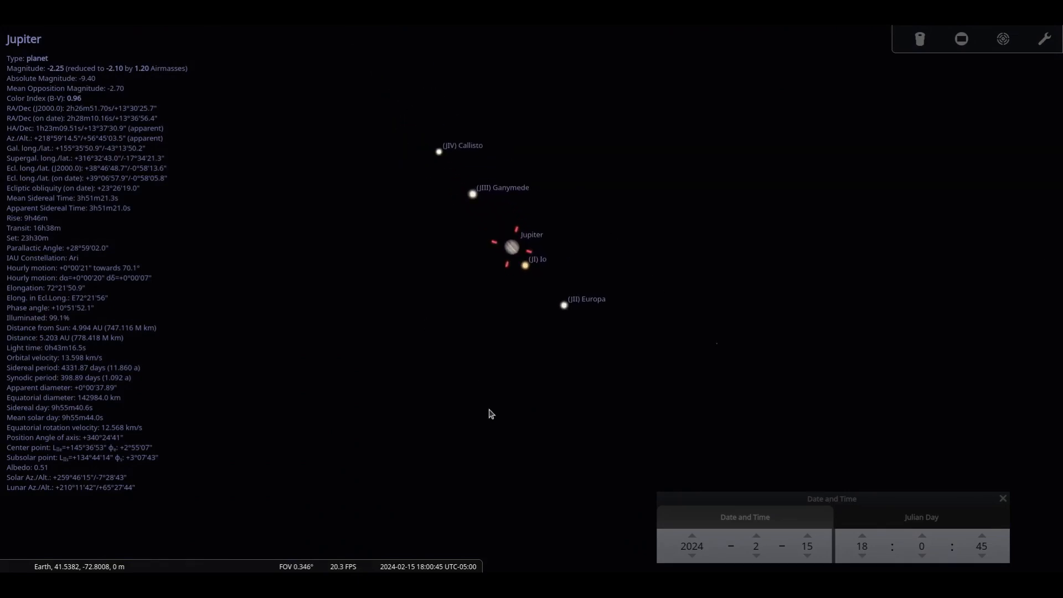
{"action": "scroll", "scroll_direction": "up", "scroll_amount": 3}
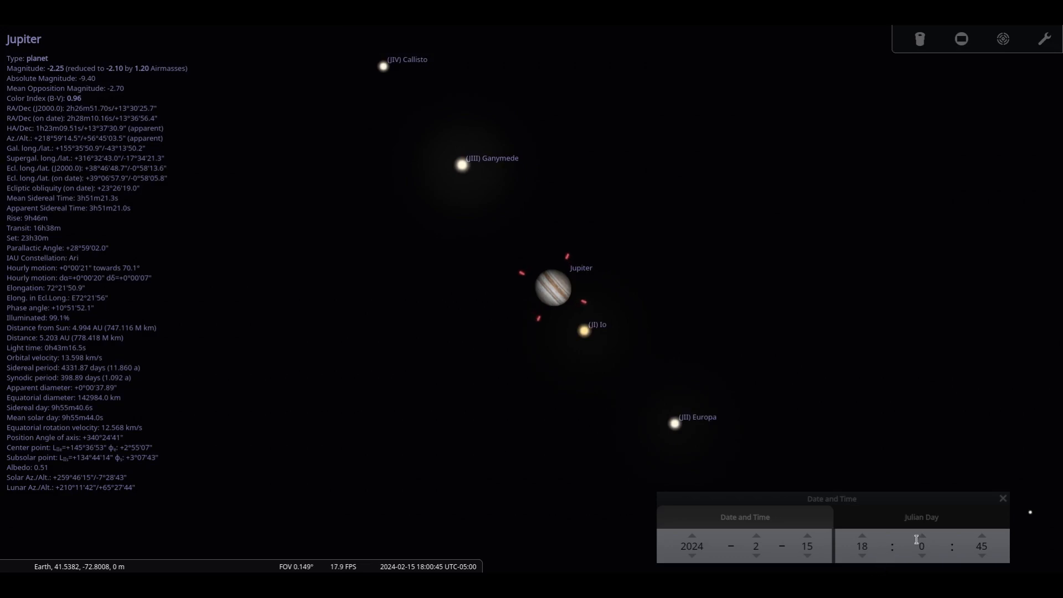
{"action": "mouse_move", "coordinate": [922, 546]}
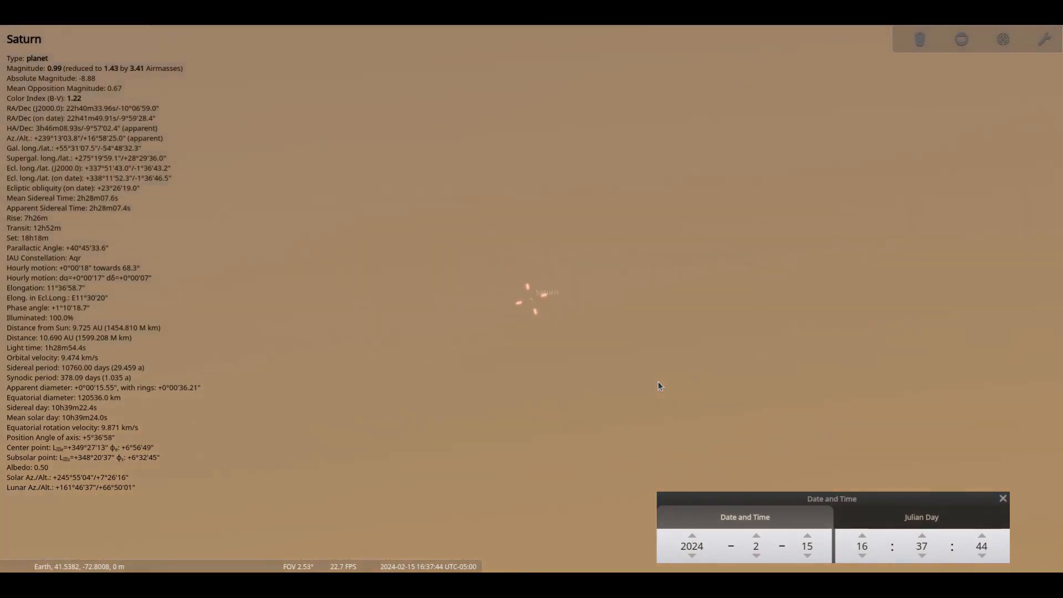
Step: Zoom in on Saturn's rings and moons, then set the minutes to 55
{"action": "scroll", "scroll_direction": "up", "scroll_amount": 3}
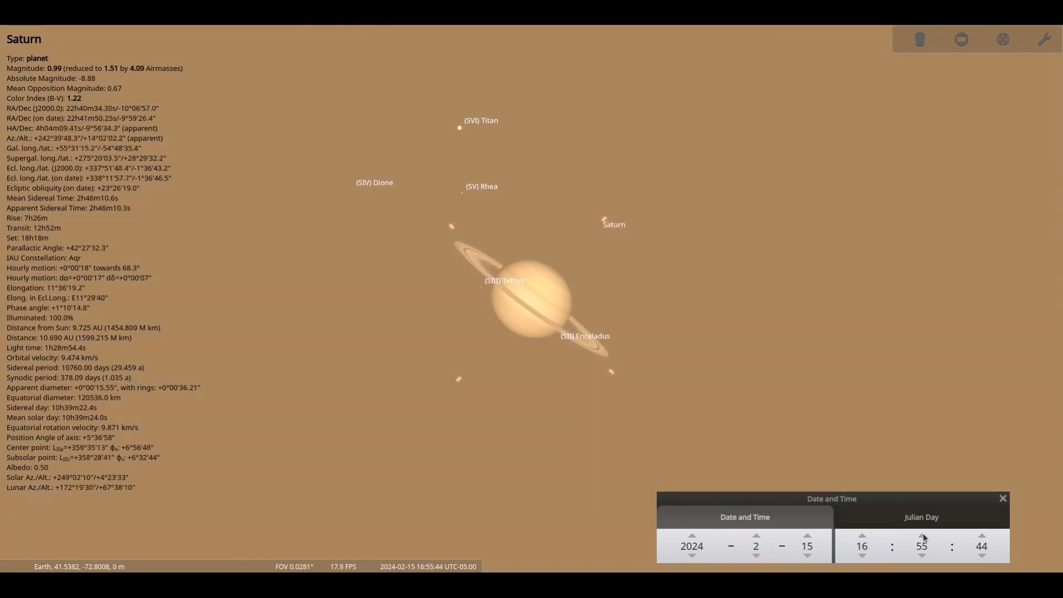
{"action": "left_click", "coordinate": [862, 536]}
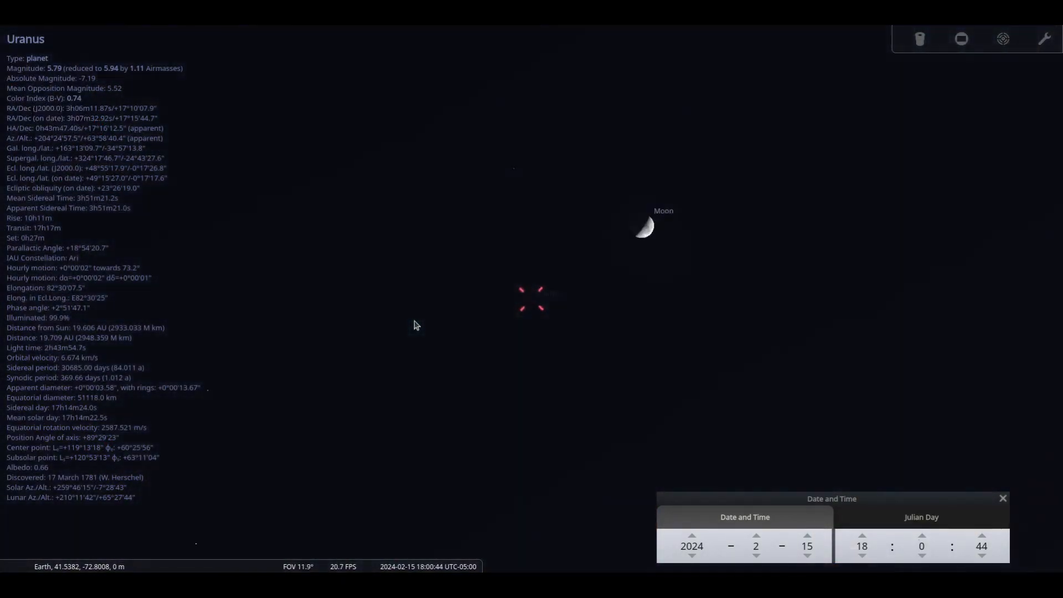
Step: Zoom in on Uranus and advance the time three hours to watch its moons shift
{"action": "scroll", "scroll_direction": "up", "scroll_amount": 3}
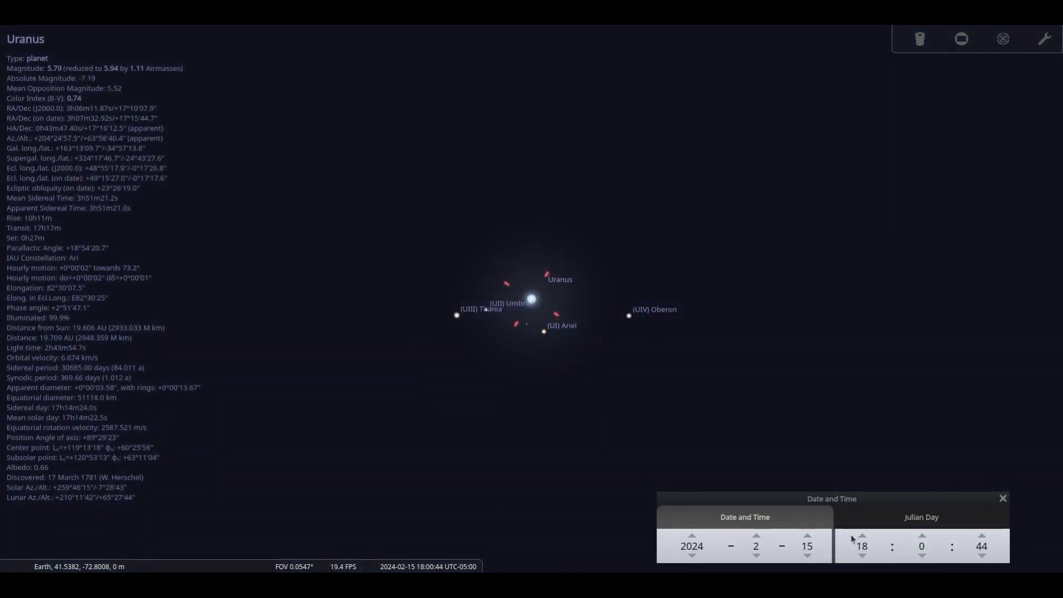
{"action": "left_click", "coordinate": [862, 535]}
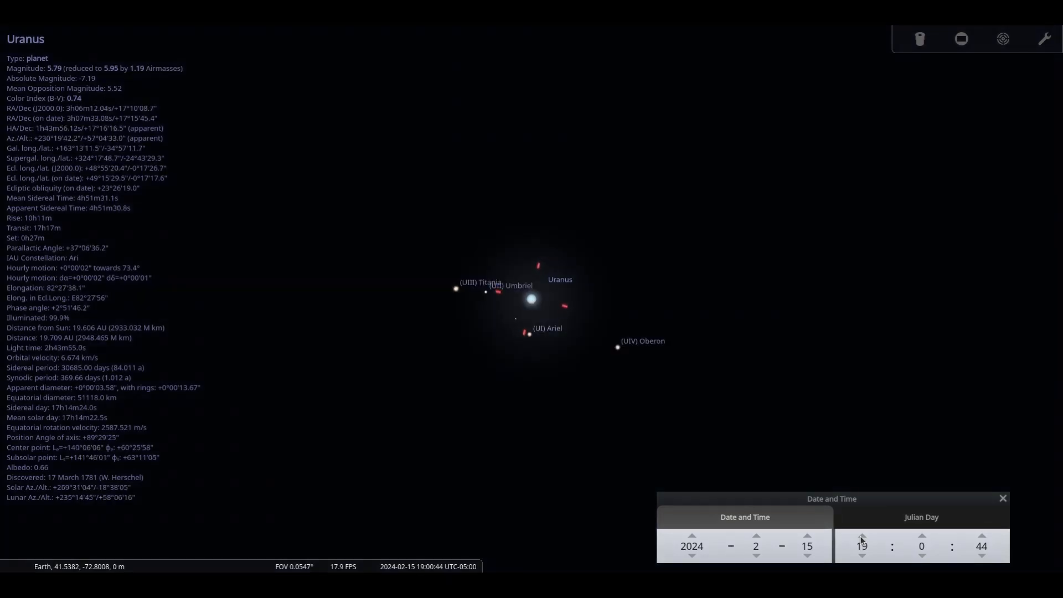
{"action": "left_click", "coordinate": [861, 537]}
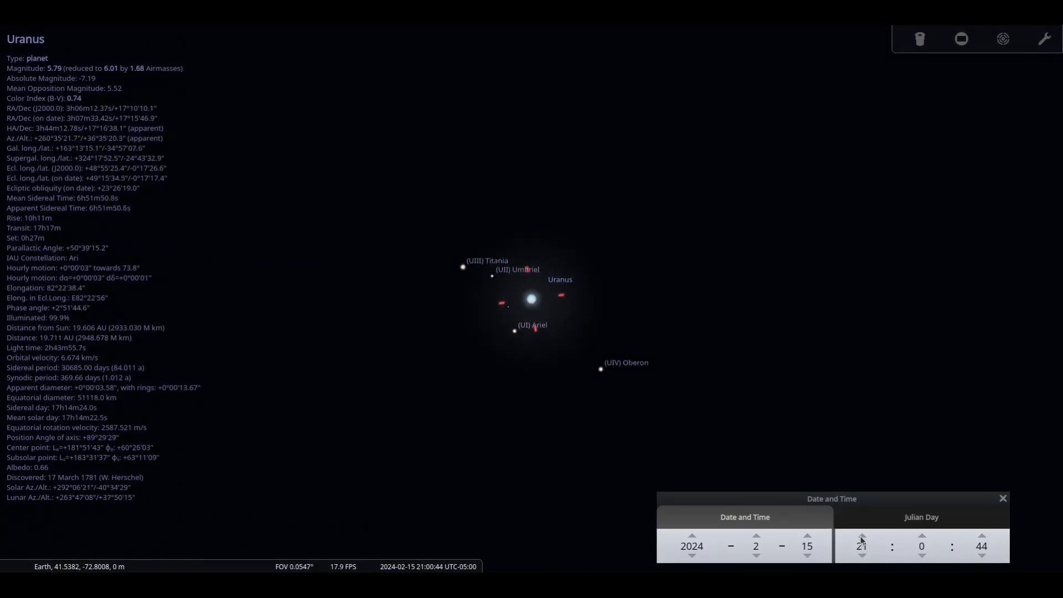
{"action": "left_click", "coordinate": [862, 540]}
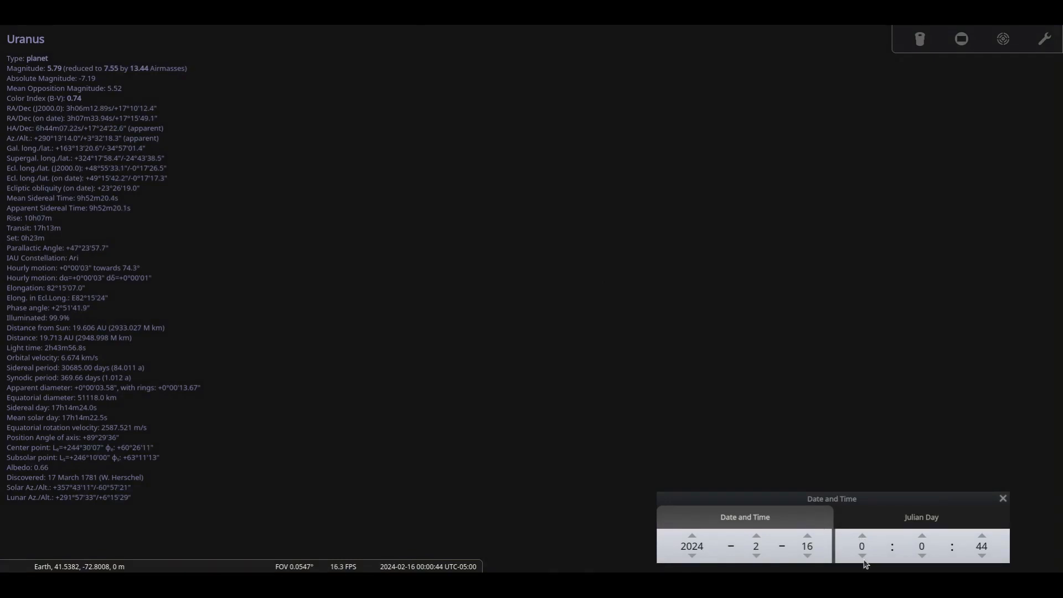
Step: Centre Neptune with the hour set back to 18:00 and zoom in
{"action": "left_click", "coordinate": [807, 556]}
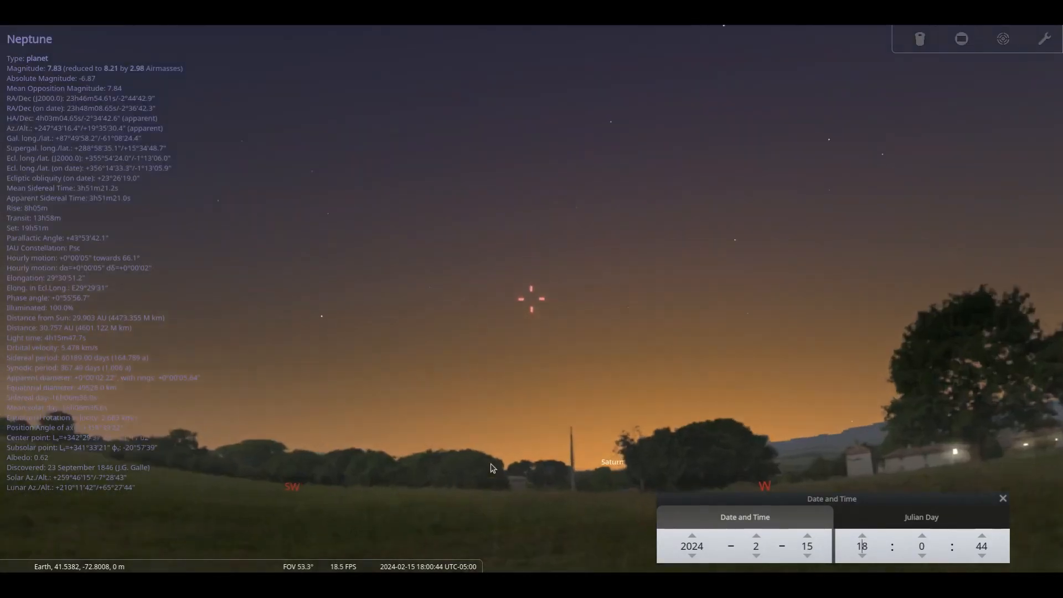
{"action": "scroll", "scroll_direction": "up", "scroll_amount": 3}
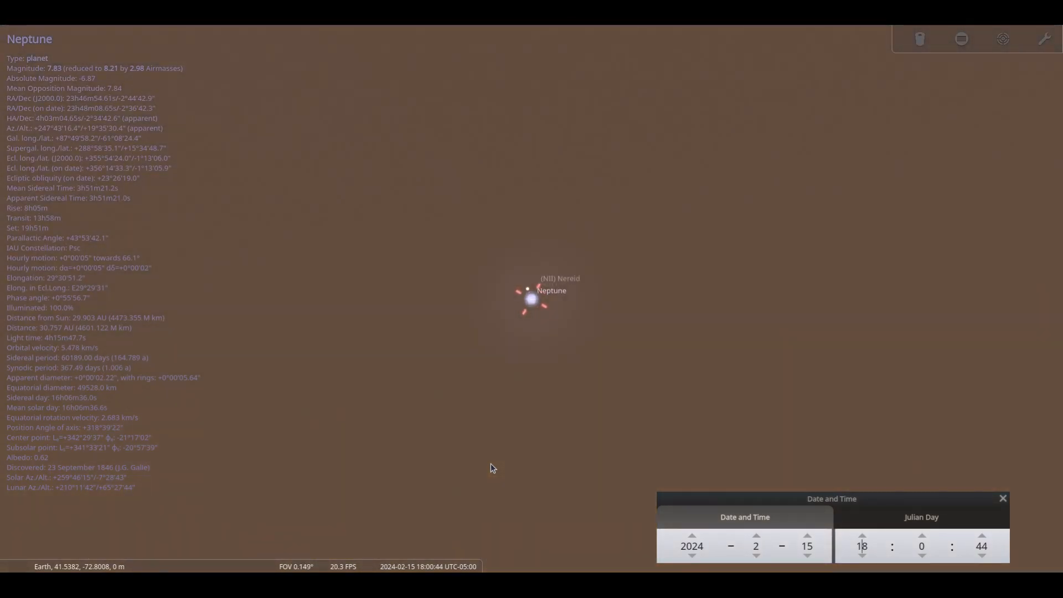
{"action": "scroll", "scroll_direction": "up", "scroll_amount": 3}
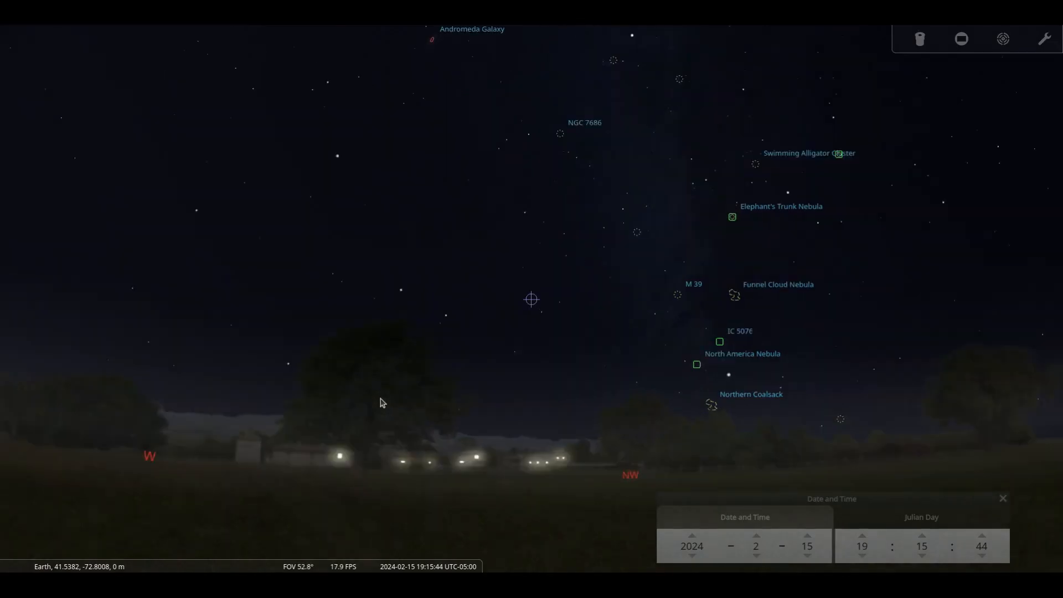
Step: Zoom into the star field near 1 Lac and set the minutes to 15
{"action": "scroll", "scroll_direction": "up", "scroll_amount": 3}
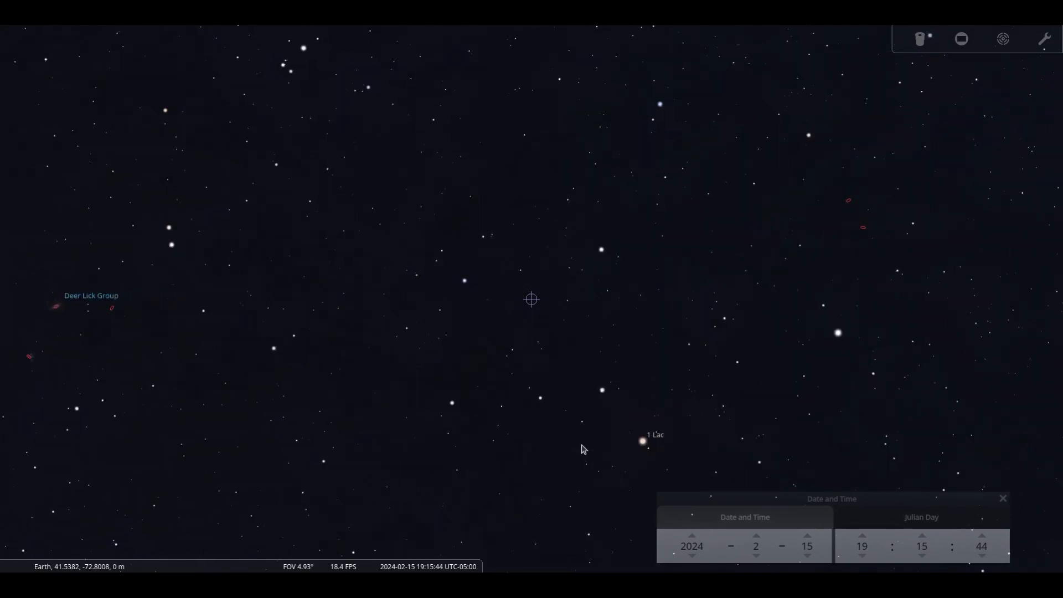
{"action": "mouse_move", "coordinate": [880, 541]}
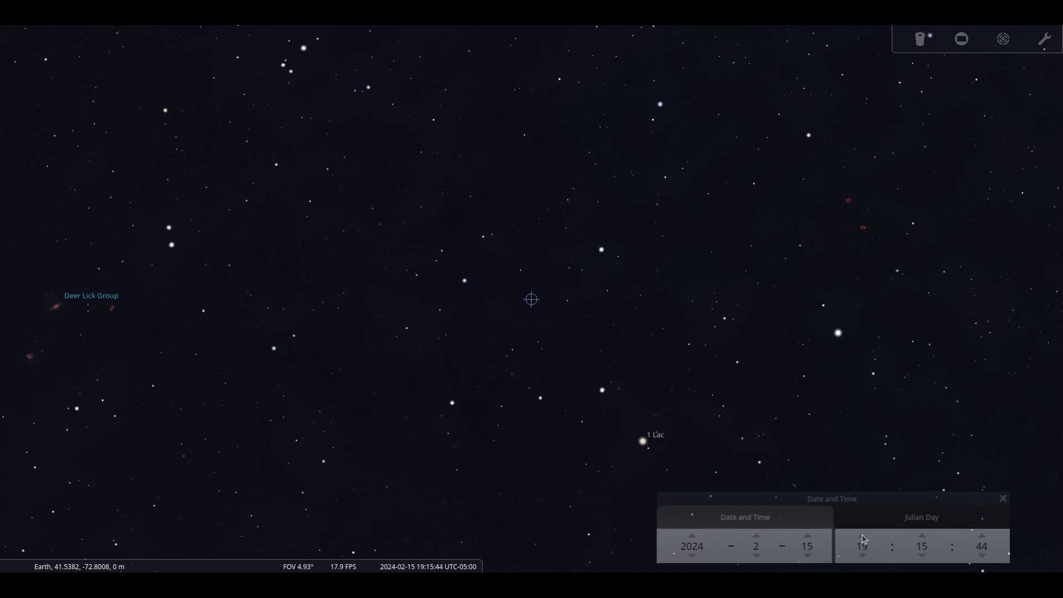
{"action": "left_click", "coordinate": [862, 536]}
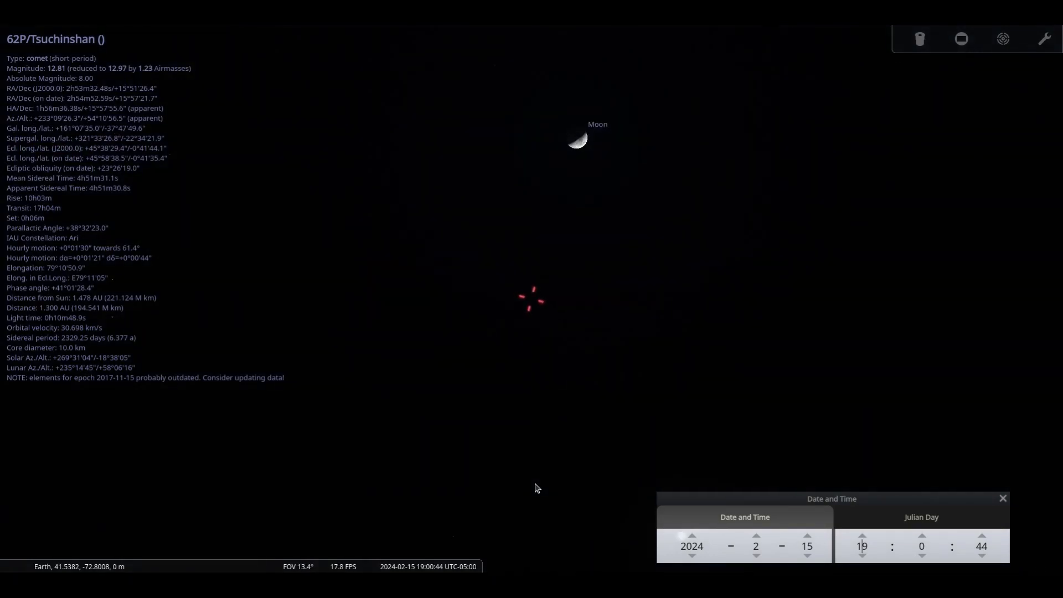
Step: Zoom out around comet 62P/Tsuchinshan and advance the clock hourly from 19:00 to 23:00
{"action": "scroll", "scroll_direction": "down", "scroll_amount": 3}
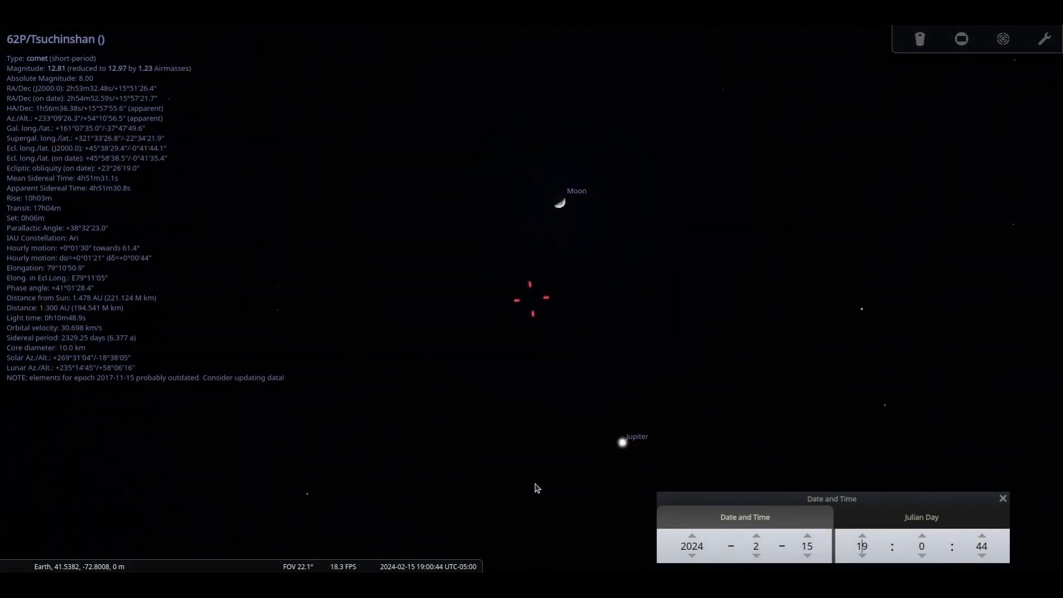
{"action": "scroll", "scroll_direction": "down", "scroll_amount": 3}
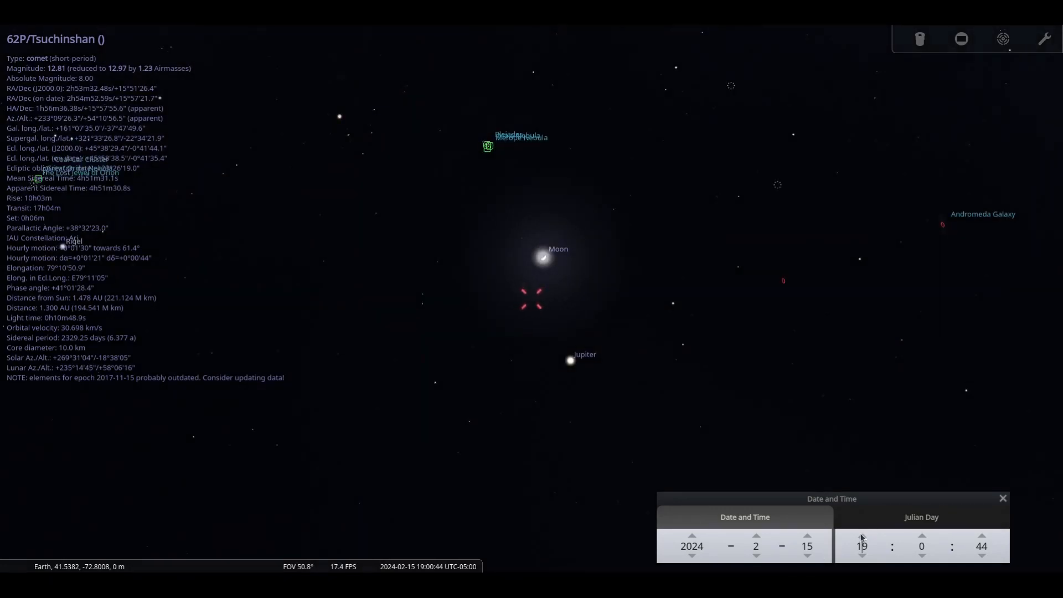
{"action": "left_click", "coordinate": [861, 537]}
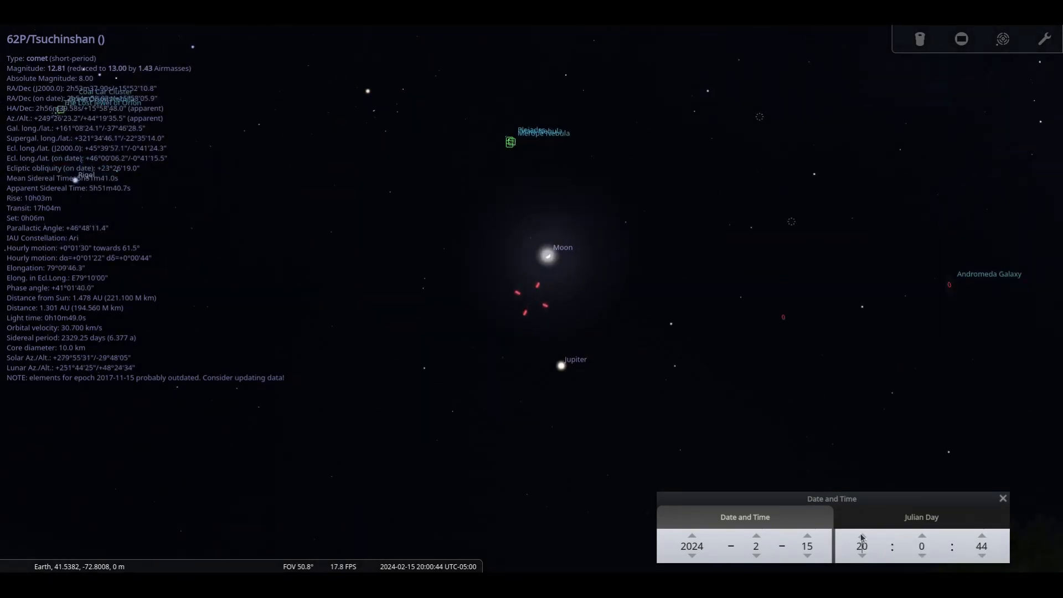
{"action": "left_click", "coordinate": [862, 537]}
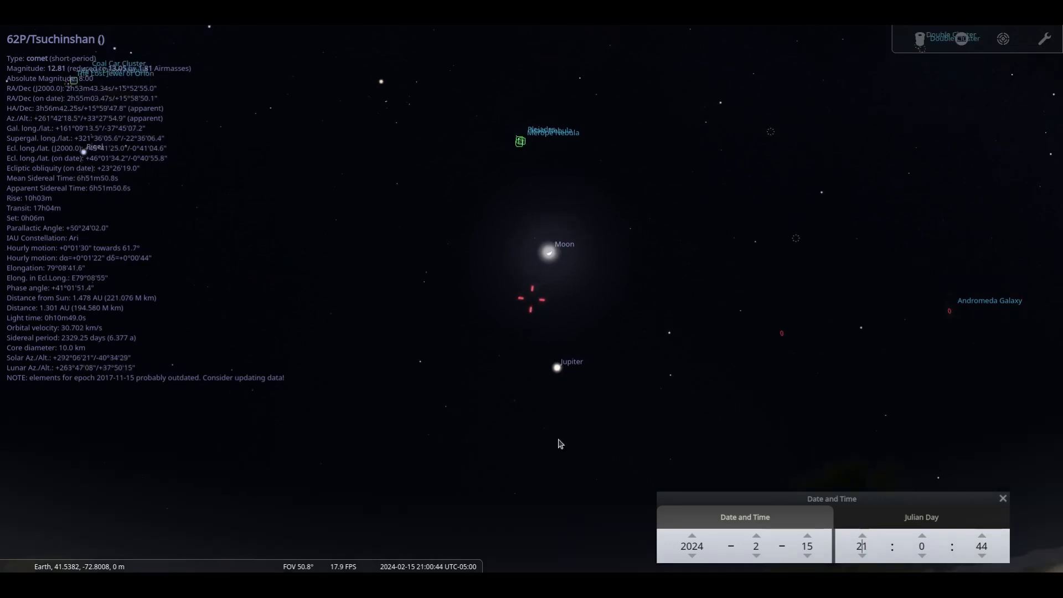
{"action": "scroll", "scroll_direction": "down", "scroll_amount": 3}
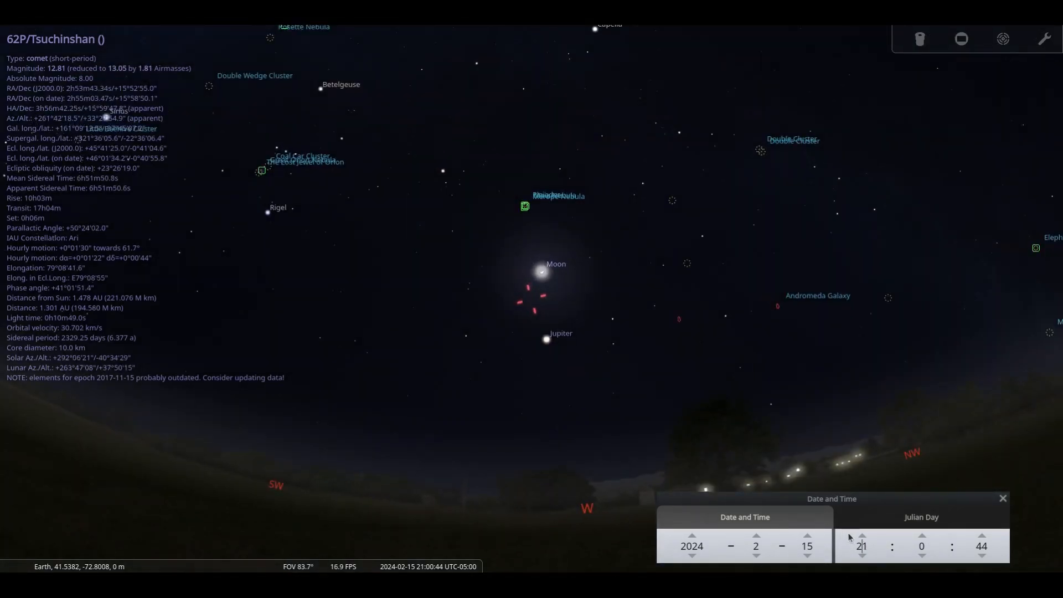
{"action": "left_click", "coordinate": [861, 535]}
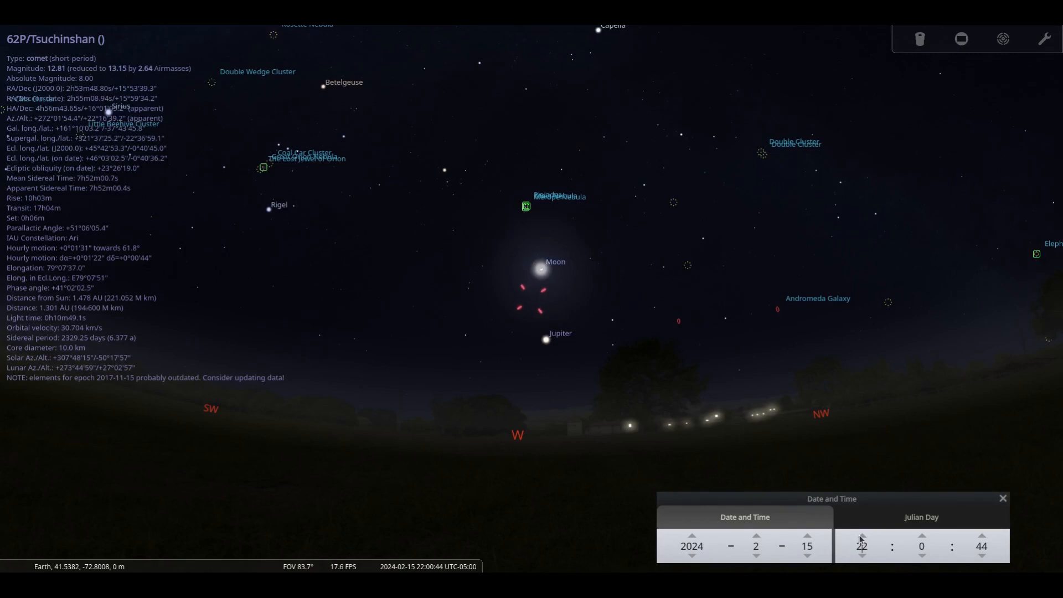
{"action": "left_click", "coordinate": [862, 535]}
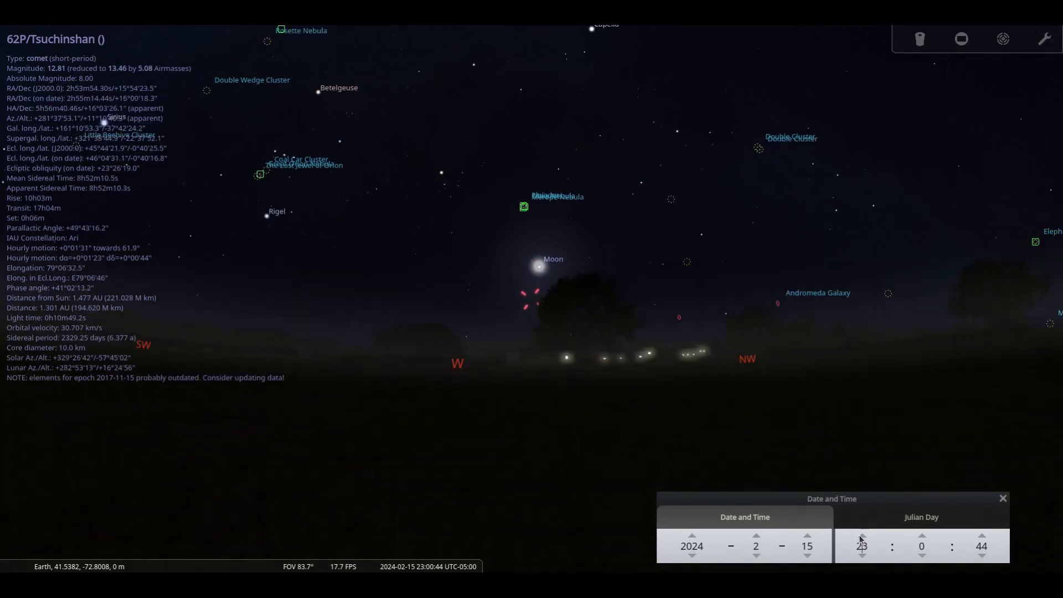
{"action": "mouse_move", "coordinate": [331, 331]}
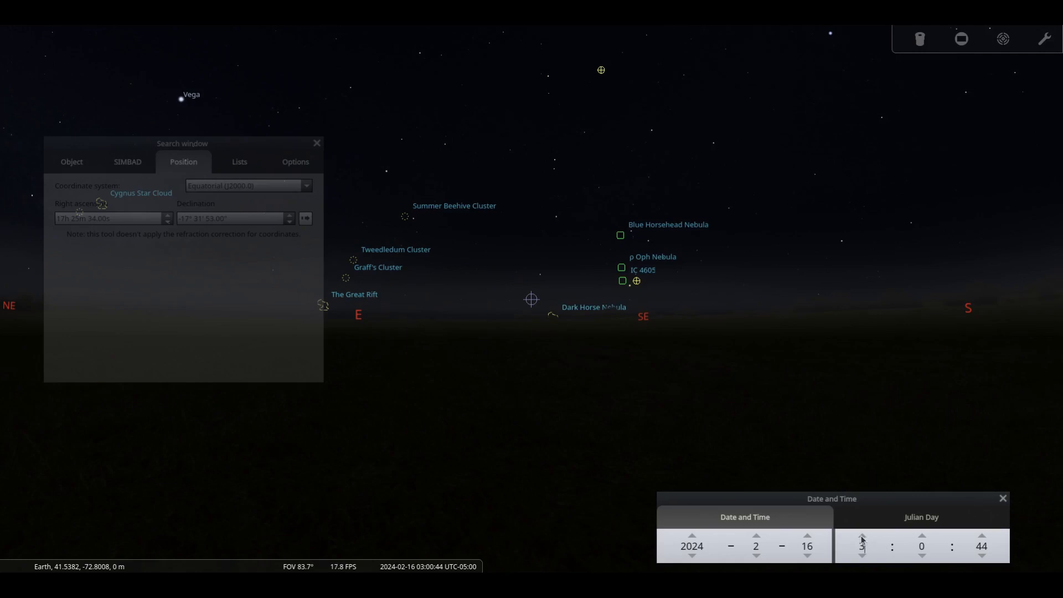
Step: Advance the hour to 05:00 on 16 February and zoom toward NGC 6356 and M 9
{"action": "left_click", "coordinate": [861, 535]}
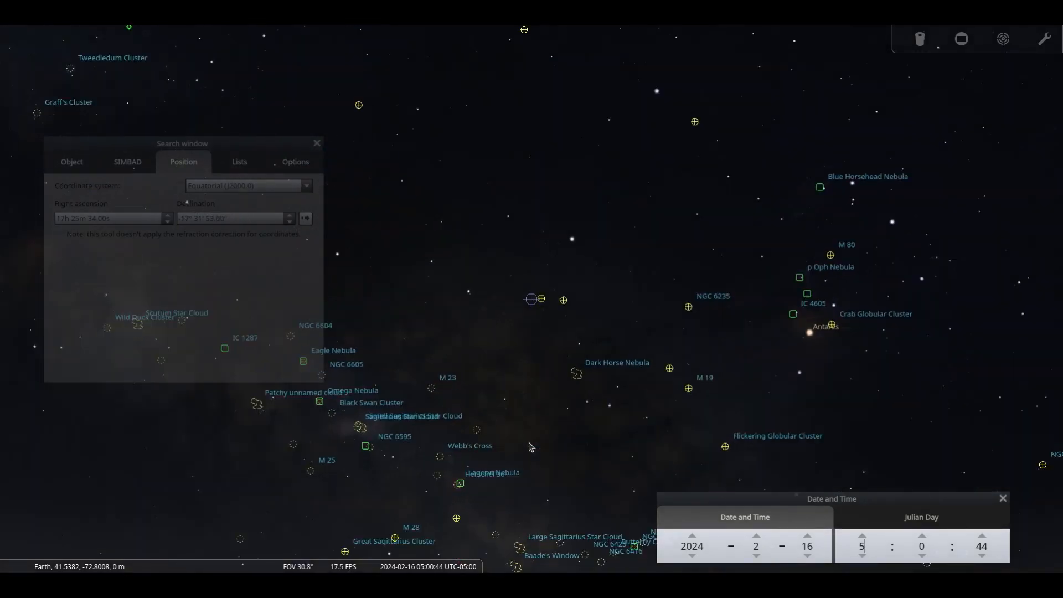
{"action": "scroll", "scroll_direction": "up", "scroll_amount": 3}
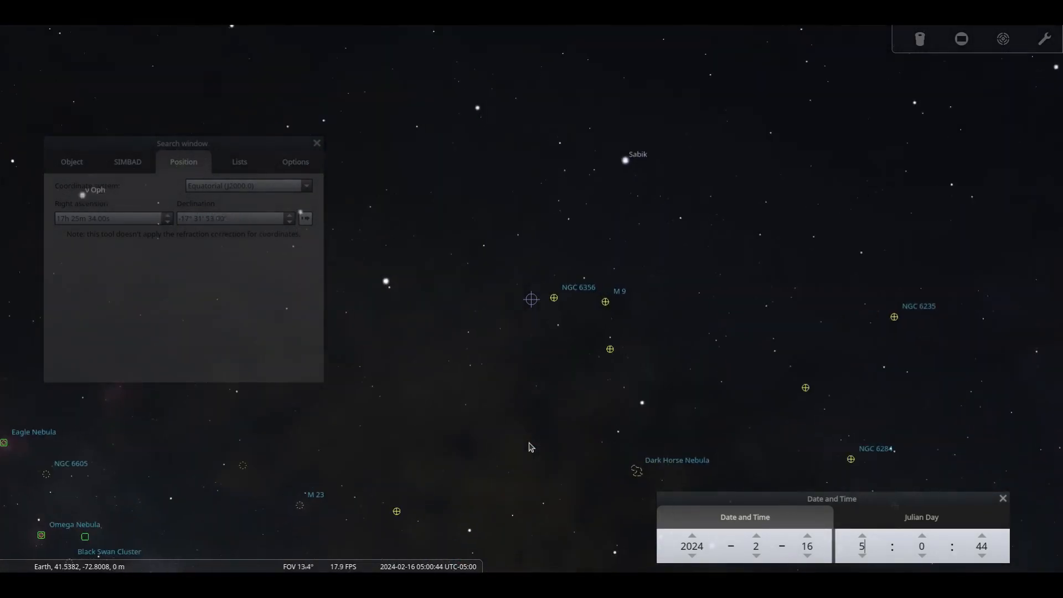
{"action": "scroll", "scroll_direction": "up", "scroll_amount": 3}
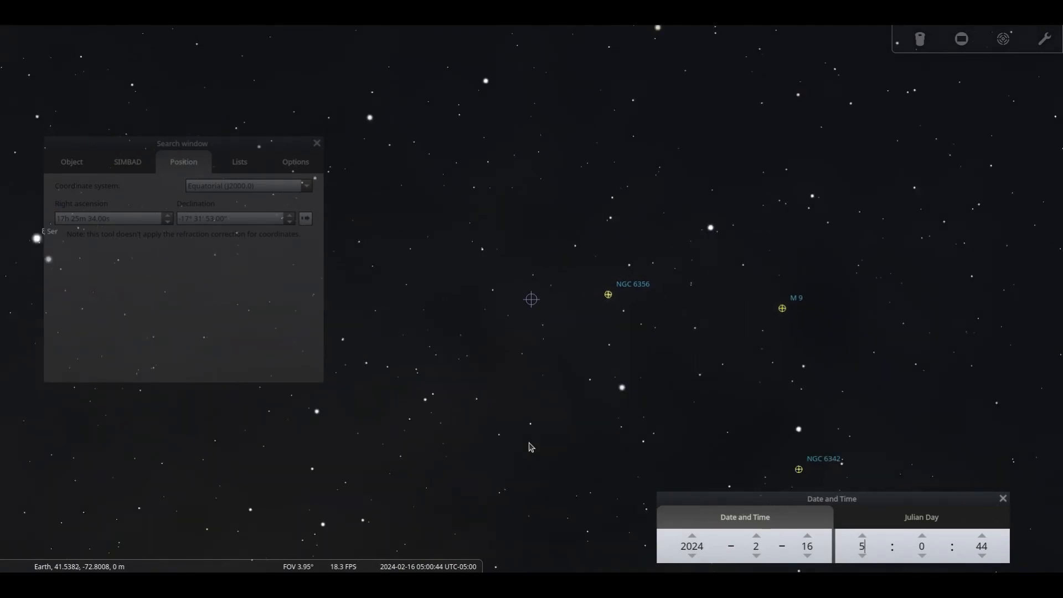